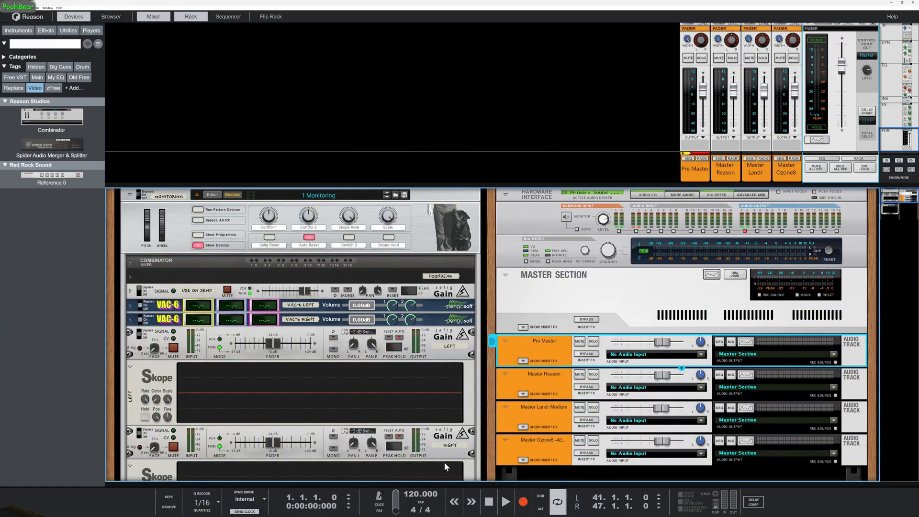
Add a Reference 5 device below the Master Section, keeping only Pre Master routed to it.
{"action": "left_click", "coordinate": [227, 16]}
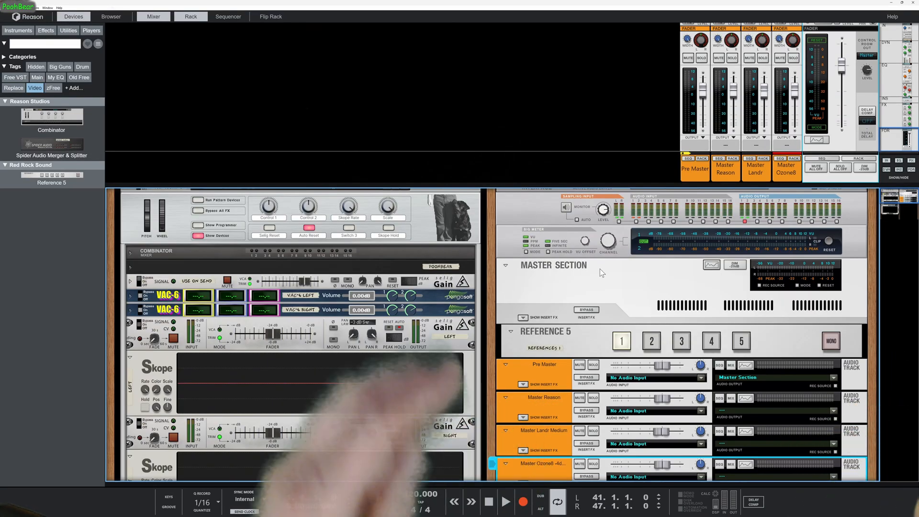
{"action": "left_click", "coordinate": [505, 502]}
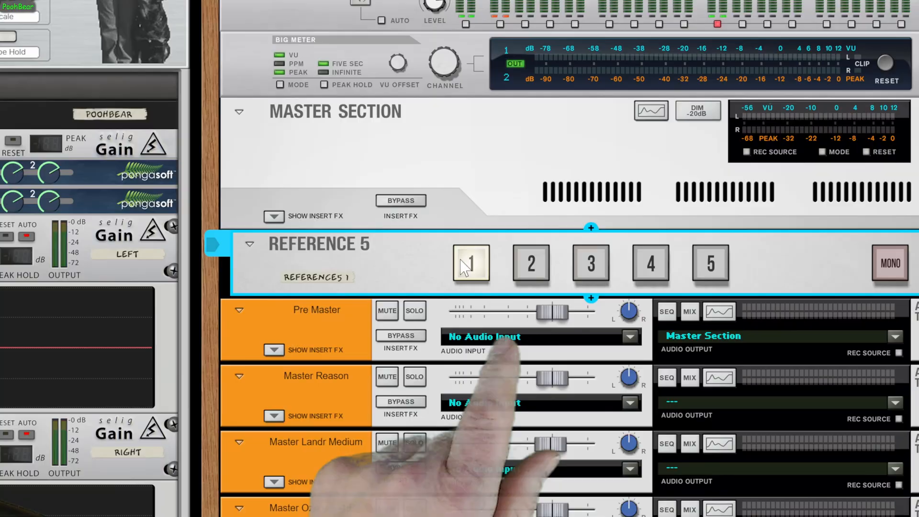
Edit the remote override mapping on Ref 1, then switch Reference 5 to masters 5, 4 and 3.
{"action": "right_click", "coordinate": [469, 262]}
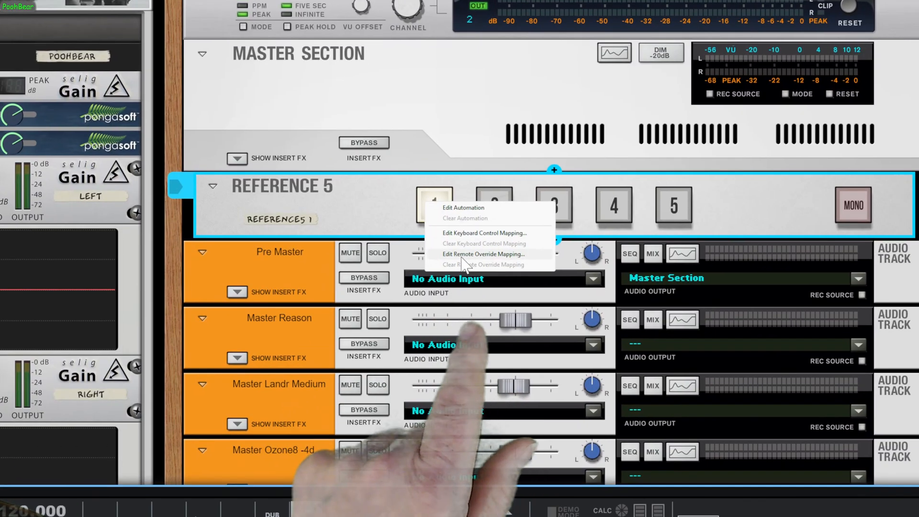
{"action": "left_click", "coordinate": [483, 254]}
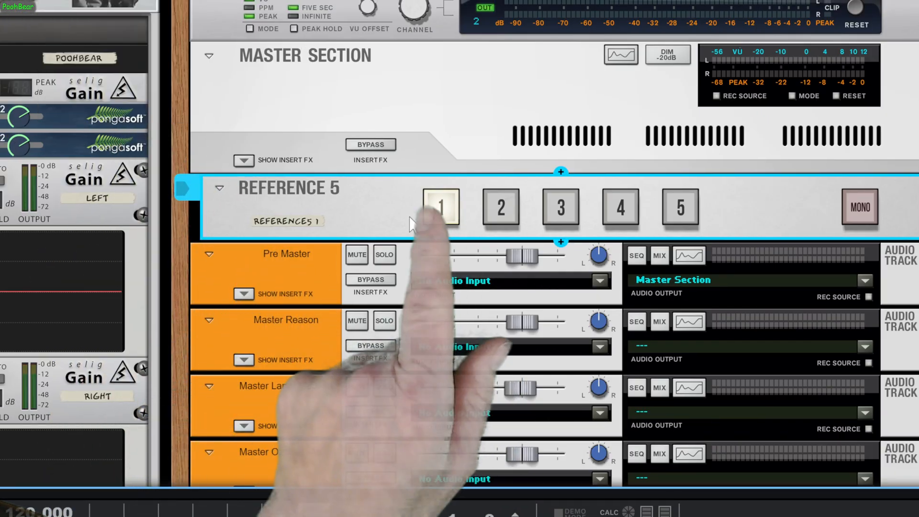
{"action": "left_click", "coordinate": [500, 207]}
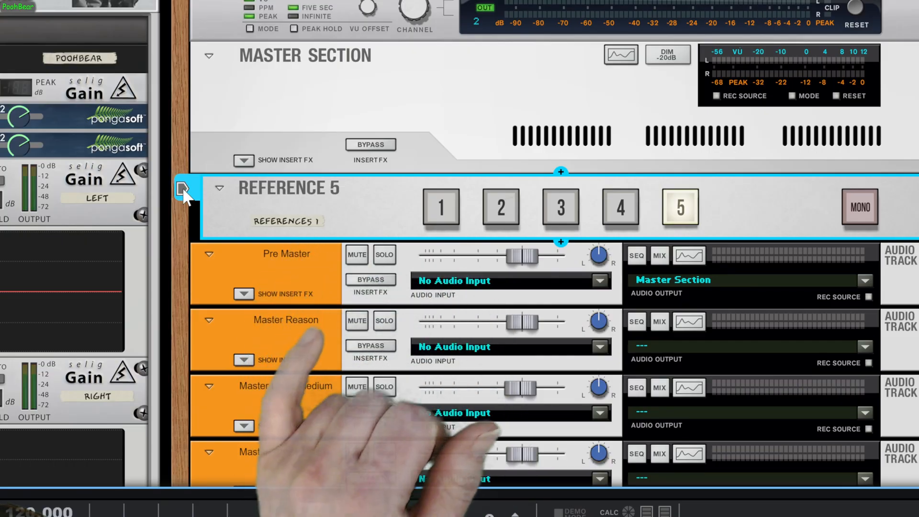
{"action": "left_click", "coordinate": [620, 207]}
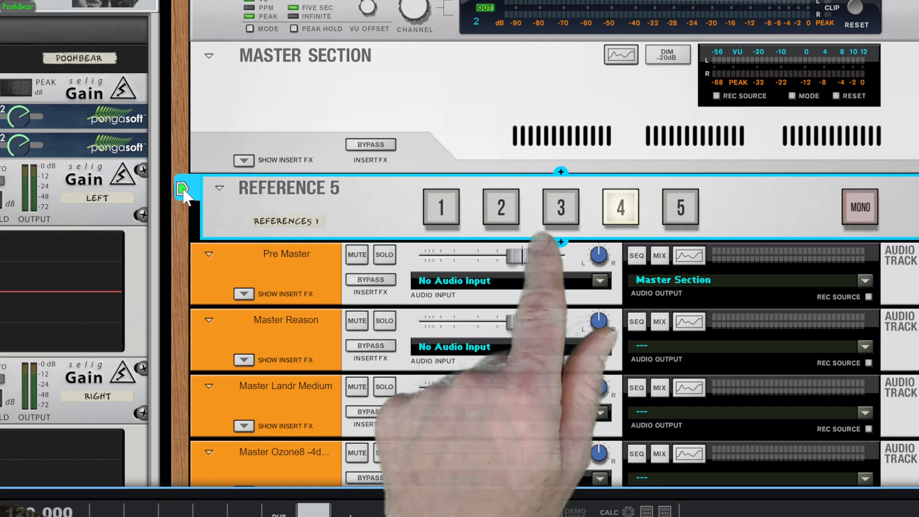
{"action": "left_click", "coordinate": [560, 208]}
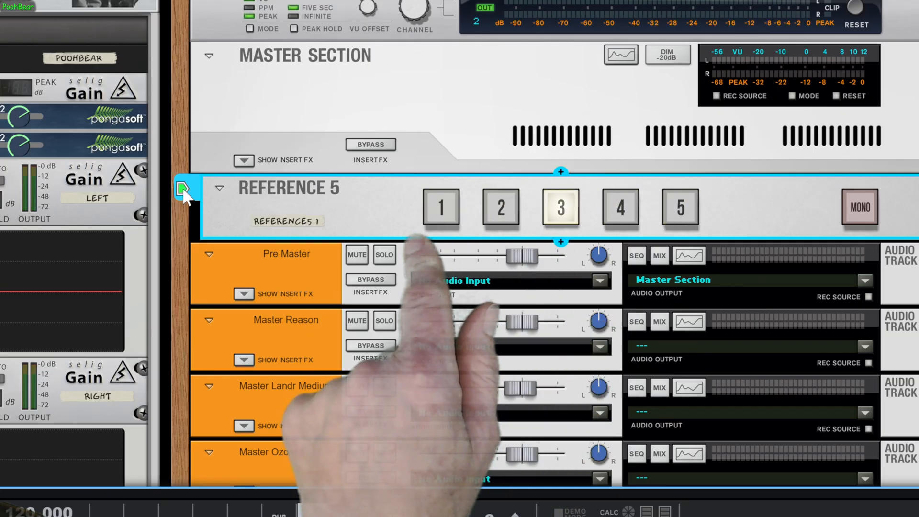
{"action": "left_click", "coordinate": [500, 208]}
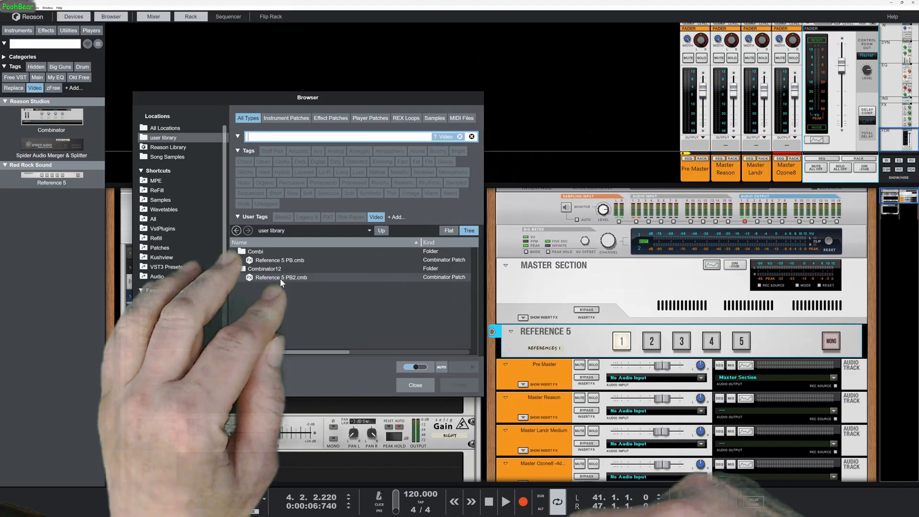
Load the Reference 5 PB2.cmb Combinator patch from user library > Combinator12 into the rack.
{"action": "left_click", "coordinate": [151, 289]}
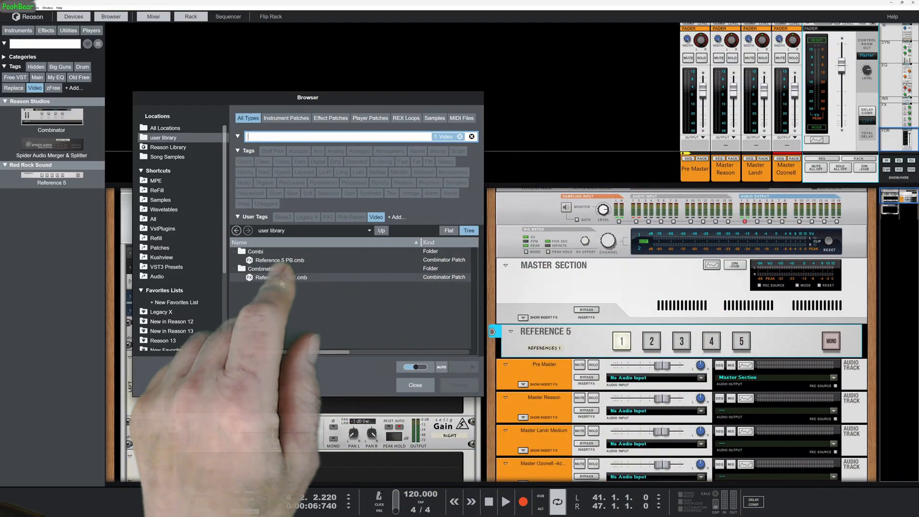
{"action": "left_click", "coordinate": [414, 385]}
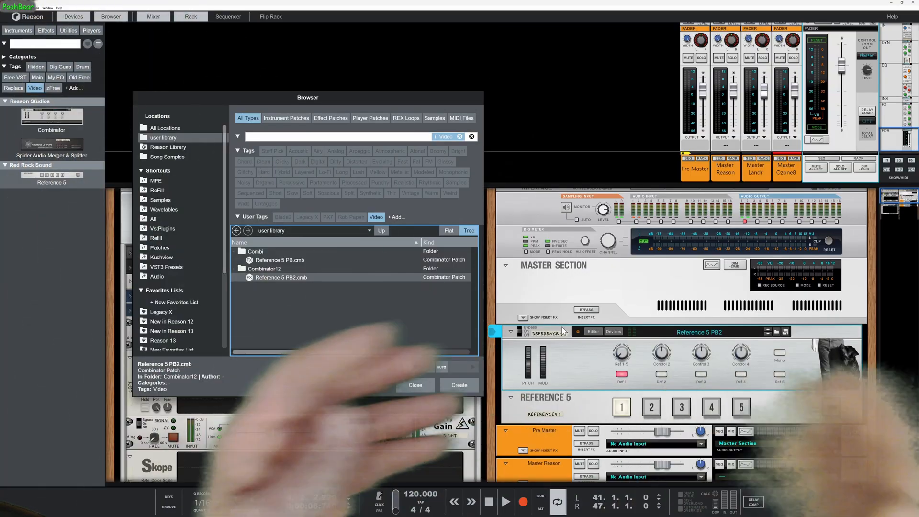
Close the patch browser, leaving Reference 5 inside the PB2 Combinator with Ref 1 lit.
{"action": "left_click", "coordinate": [414, 385]}
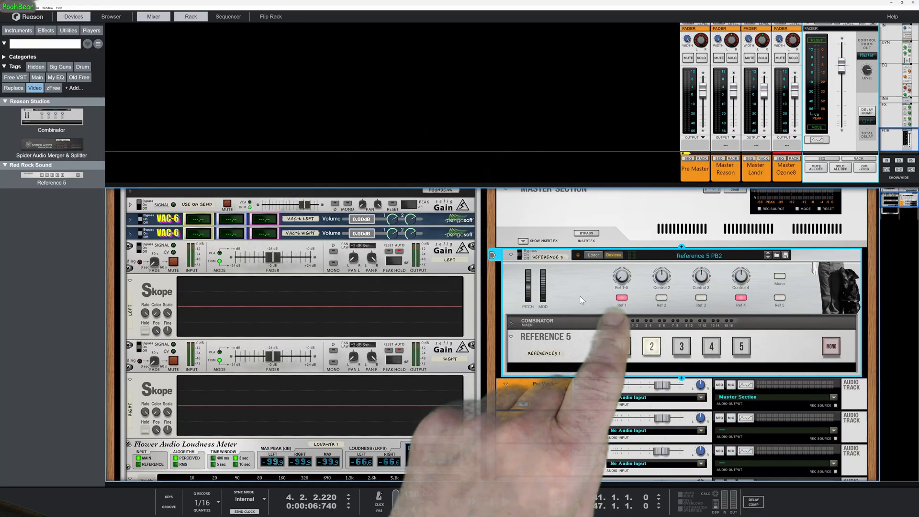
Switch to the second master and flip the rack to show the rear cabling to the Spider Audio Merger & Splitter.
{"action": "left_click", "coordinate": [621, 345]}
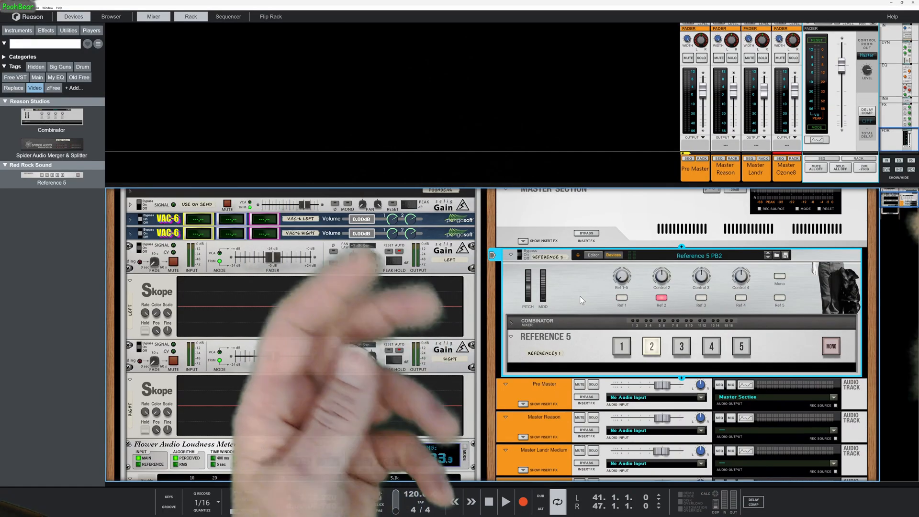
{"action": "left_click", "coordinate": [507, 501]}
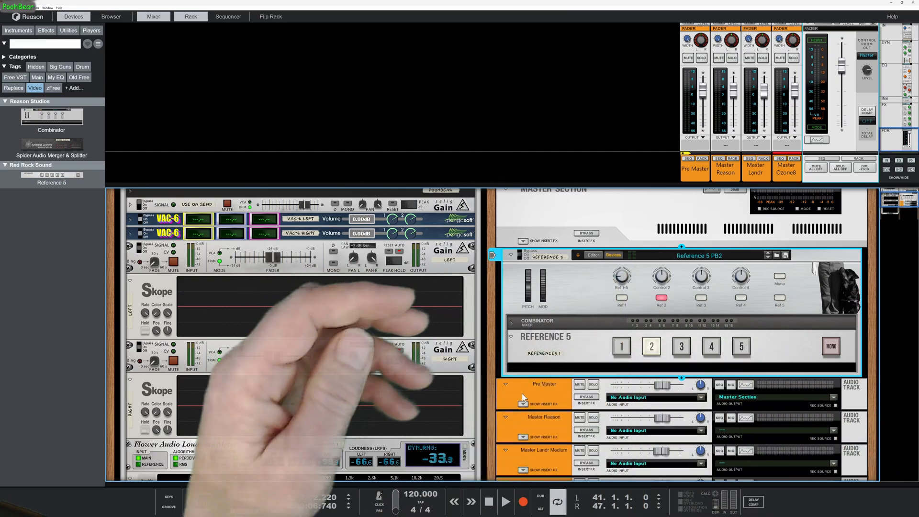
{"action": "left_click", "coordinate": [228, 17]}
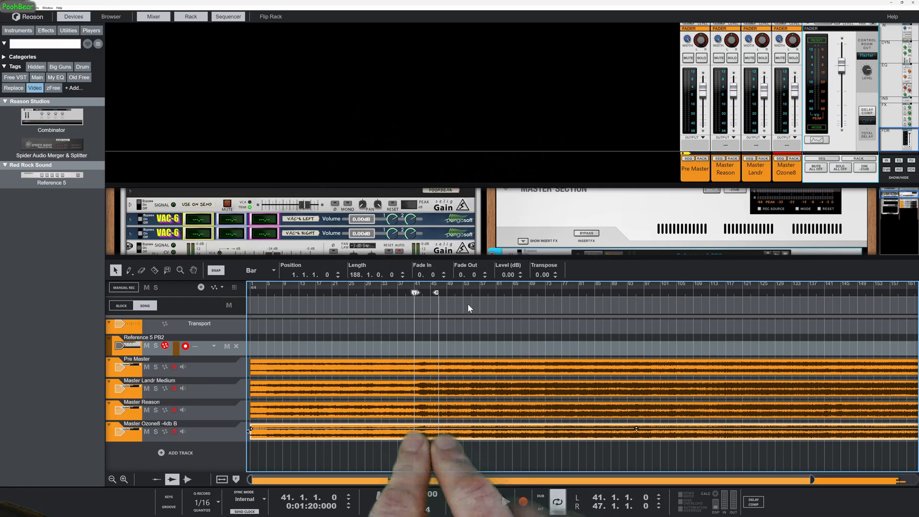
{"action": "left_click", "coordinate": [505, 503]}
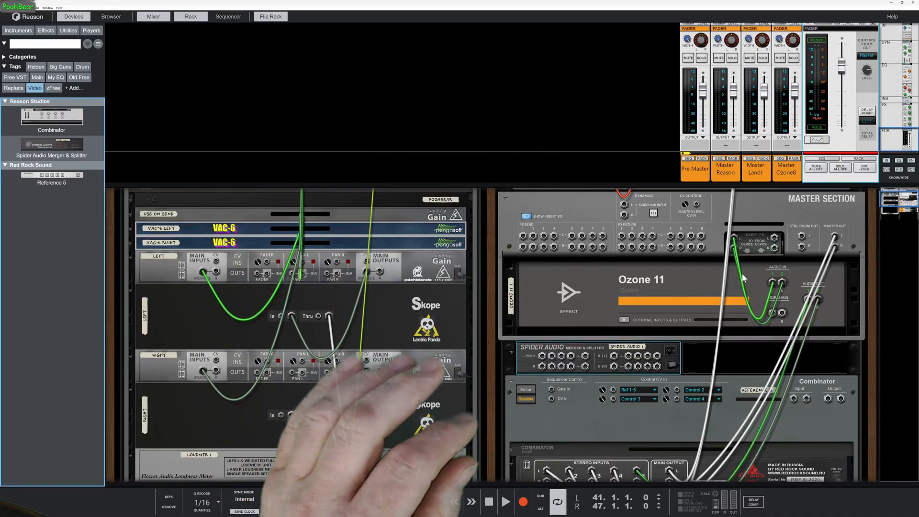
Inspect the cables and flip the rack back to the device front panels.
{"action": "scroll", "scroll_direction": "down", "scroll_amount": 3}
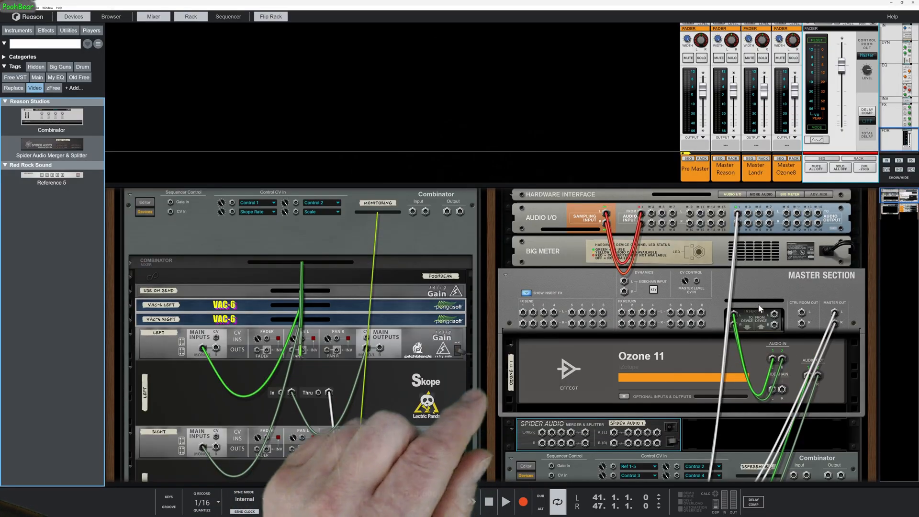
{"action": "left_click", "coordinate": [505, 501]}
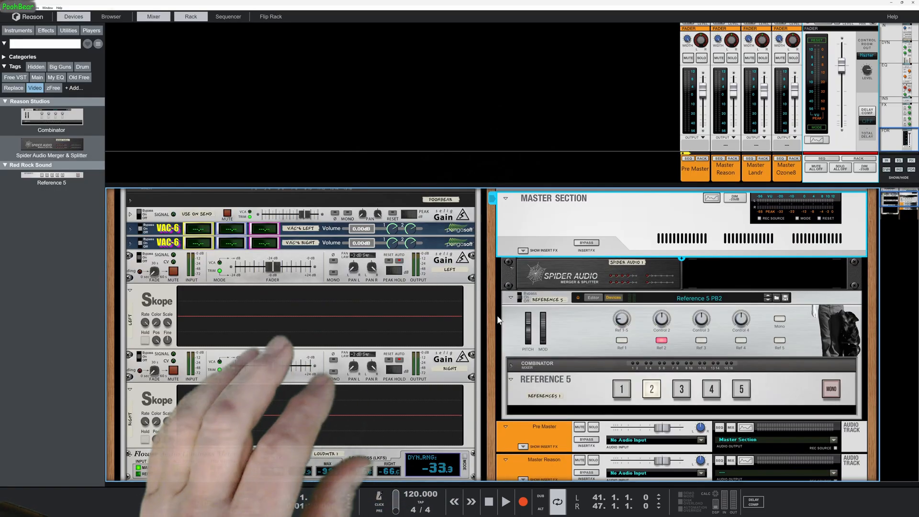
Switch Reference 5 to monitor its first input, the Pre Master track.
{"action": "left_click", "coordinate": [620, 389]}
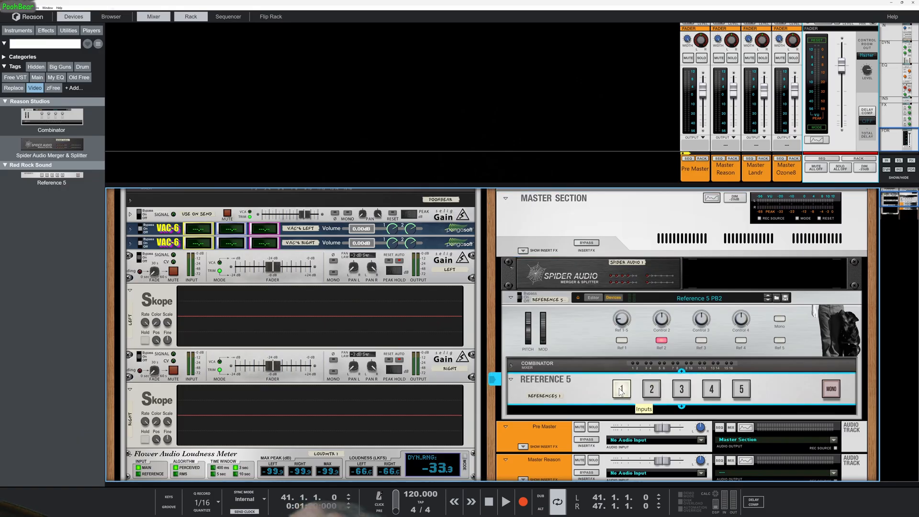
{"action": "mouse_move", "coordinate": [549, 491]}
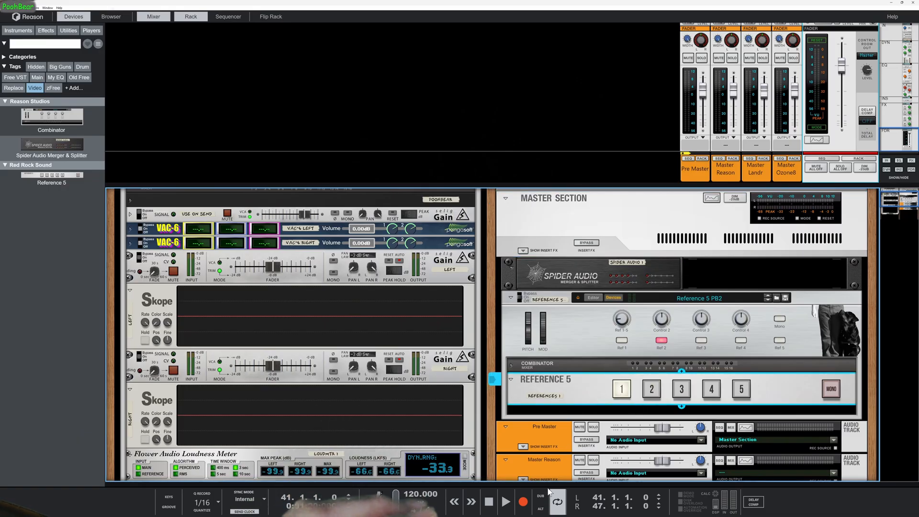
{"action": "left_click", "coordinate": [228, 16]}
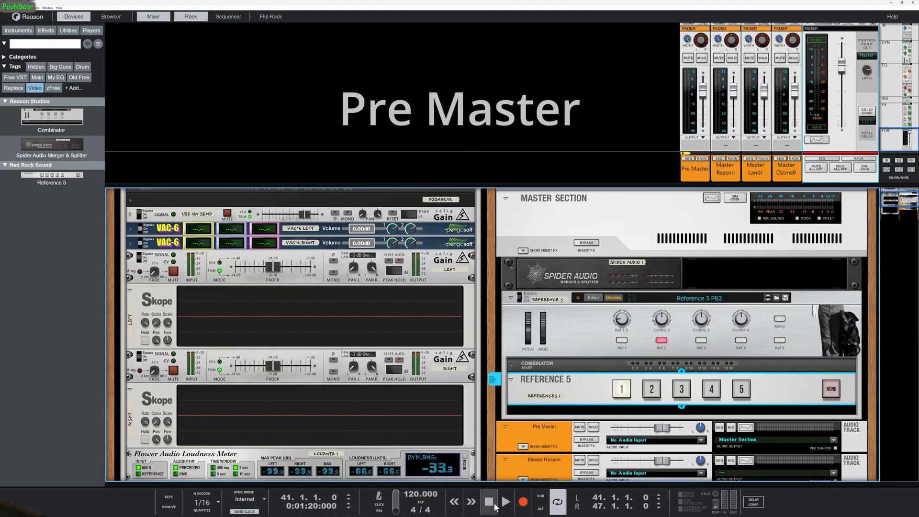
Play the song while stepping Reference 5 through masters 2, 3, 4 and 5, then stop playback.
{"action": "left_click", "coordinate": [505, 502]}
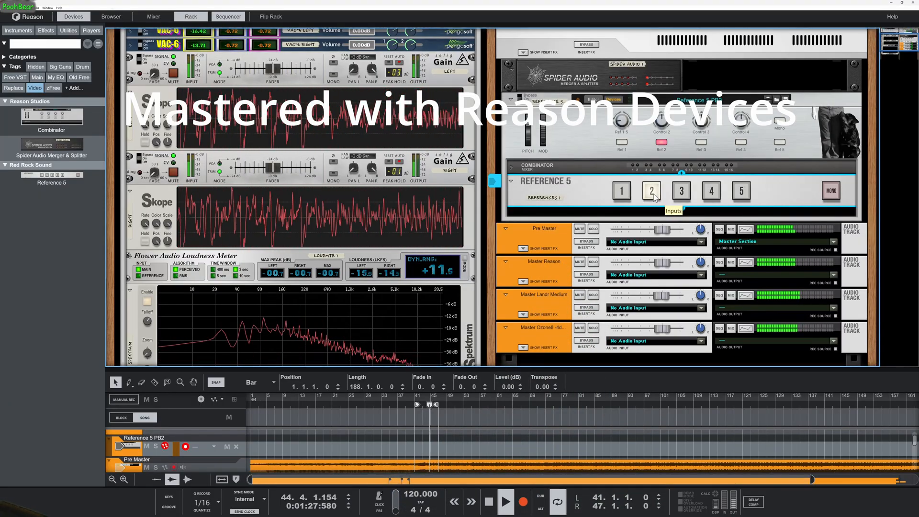
{"action": "left_click", "coordinate": [681, 191]}
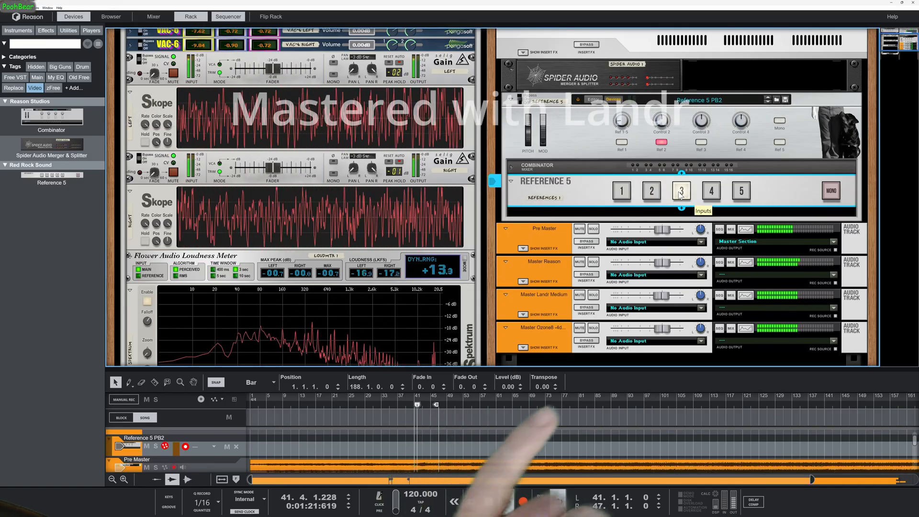
{"action": "left_click", "coordinate": [506, 502]}
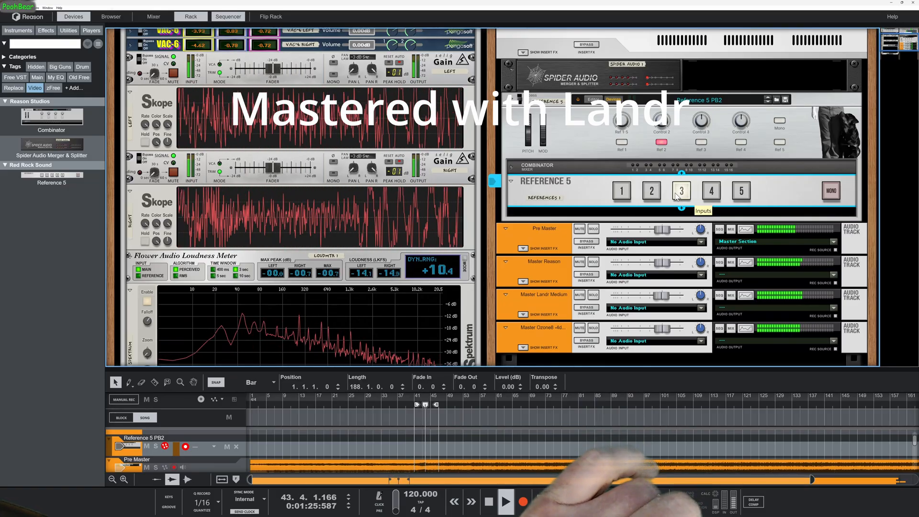
{"action": "left_click", "coordinate": [711, 190]}
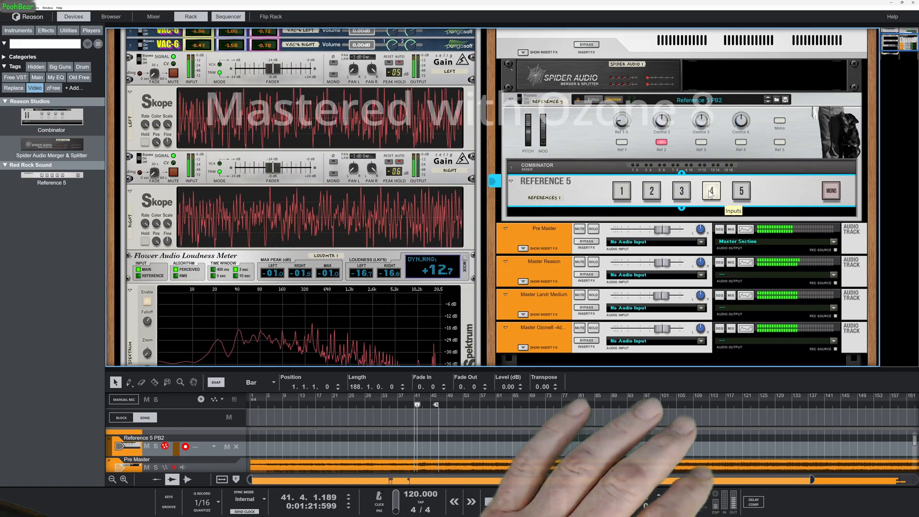
{"action": "left_click", "coordinate": [506, 501]}
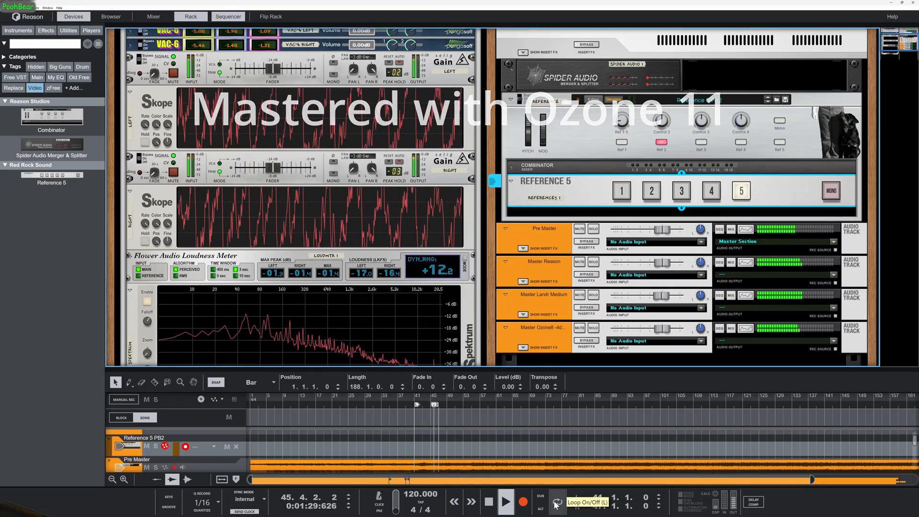
{"action": "left_click", "coordinate": [505, 501]}
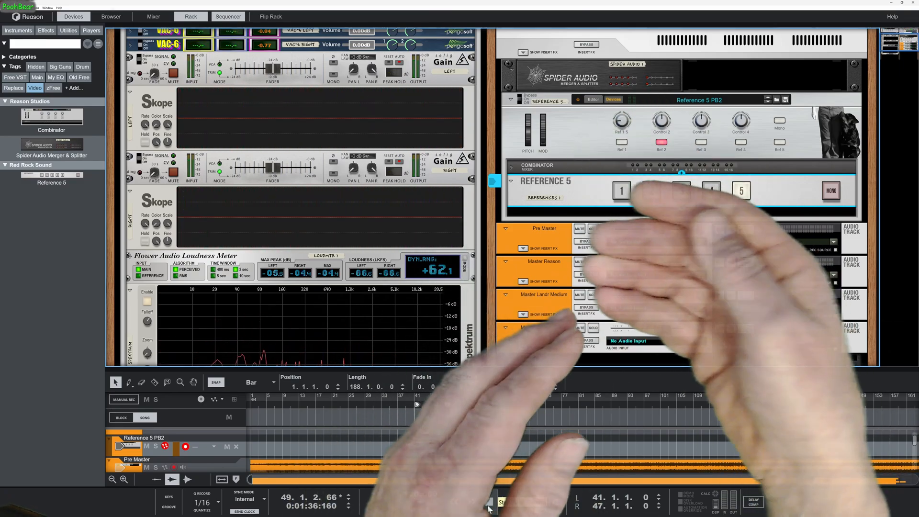
{"action": "left_click", "coordinate": [489, 502]}
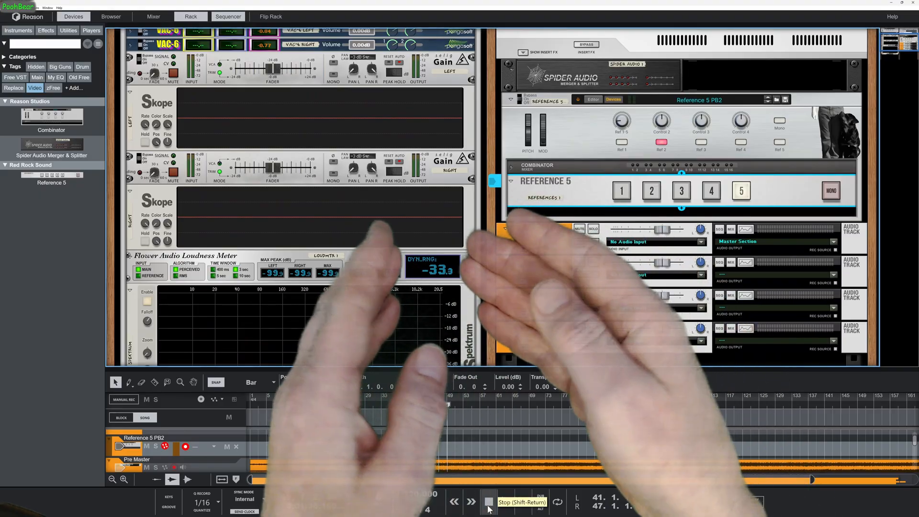